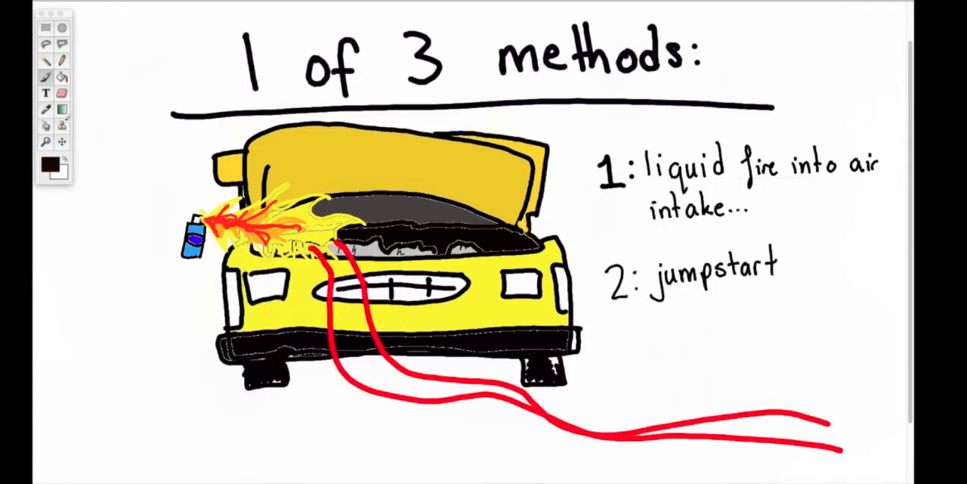
Sketch the stick figure holding the fuel filter by the bus's open hood with the caption.
type("3: jam screwdriver")
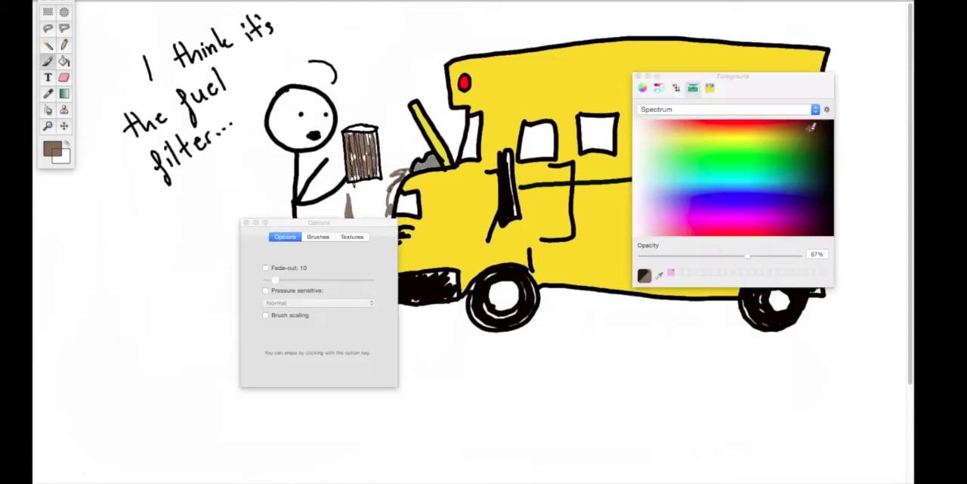
Draw the stick figure by the campfire with 'GOOD JOB MOM!' in orange and 'heat, not farts...' below.
type("I'm actually not even sure if thats where the filter is...")
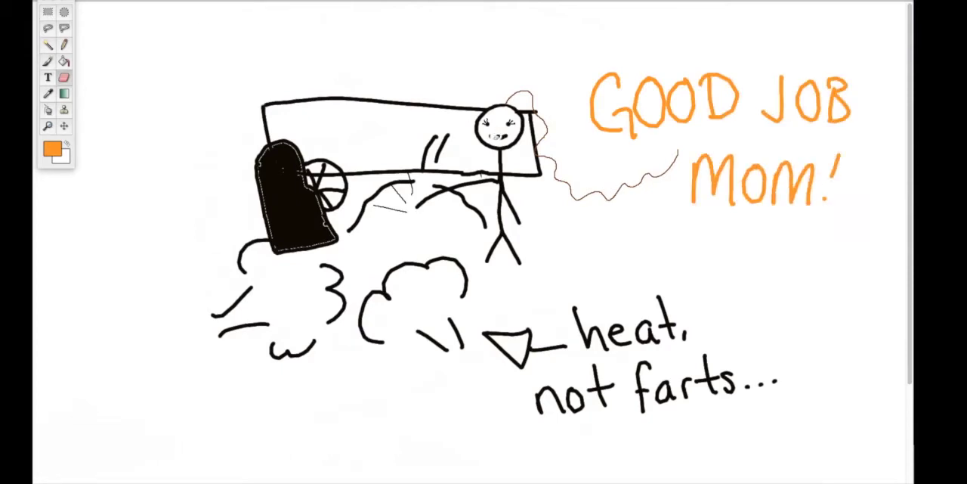
left_click(51, 150)
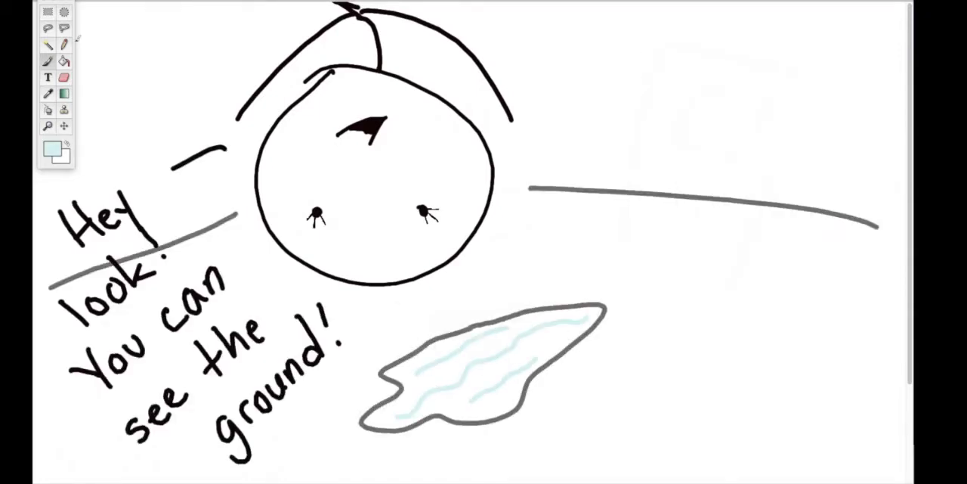
Brush the upside-down head over a pale blue puddle captioned 'Hey look! You can see the ground!'.
left_click_drag(340, 178, 345, 242)
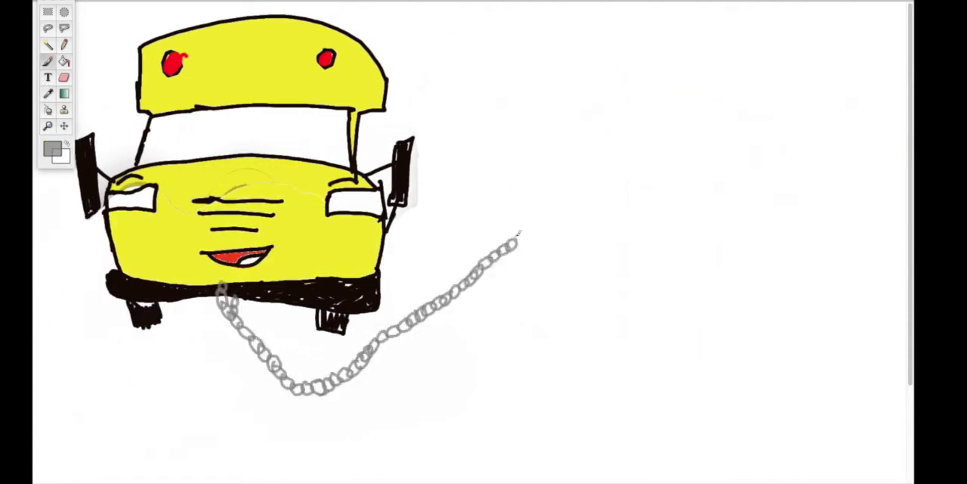
Draw the bus front filled yellow with red lights and a grey chain from its bumper.
left_click_drag(522, 91, 678, 320)
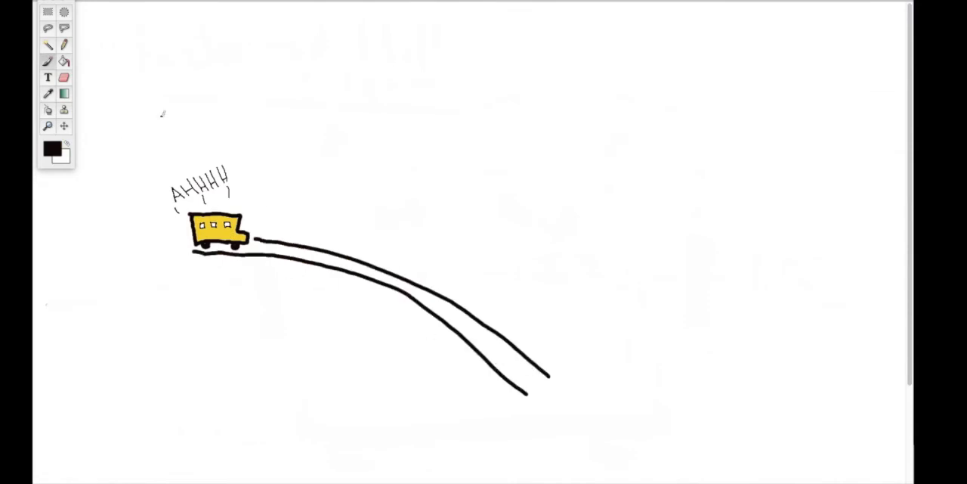
Draw the fuel gauge with a red needle on empty and a small truck outline beside it.
left_click_drag(285, 254, 303, 345)
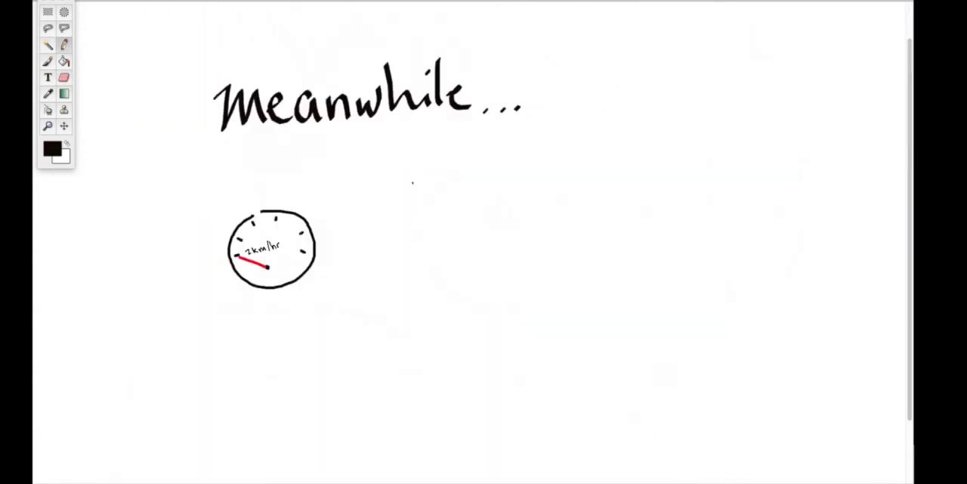
left_click_drag(408, 224, 537, 280)
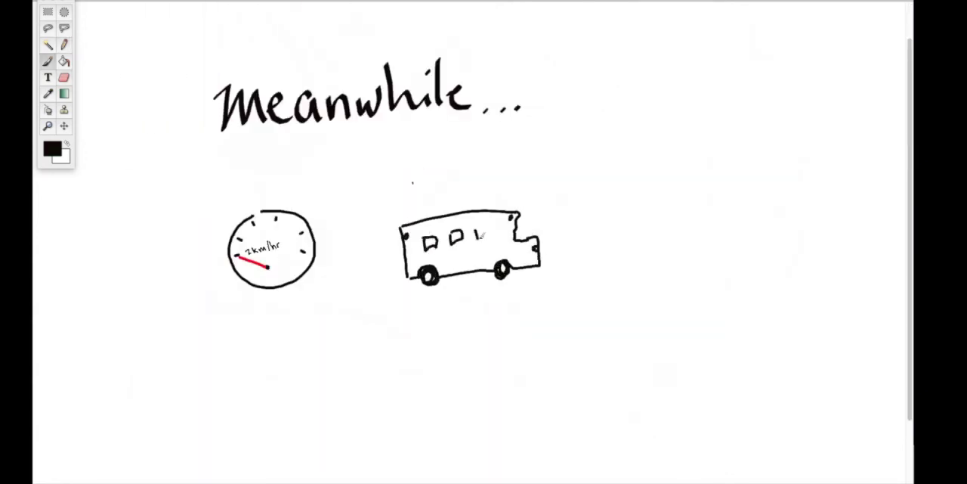